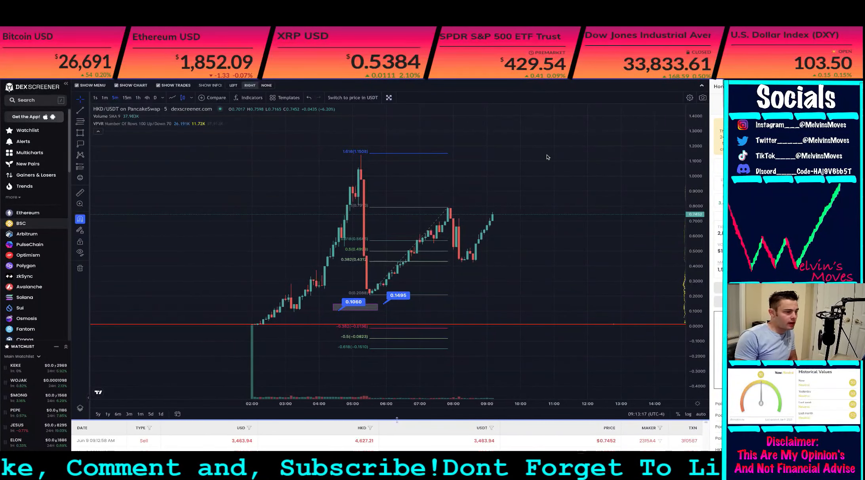
mouse_move(338, 168)
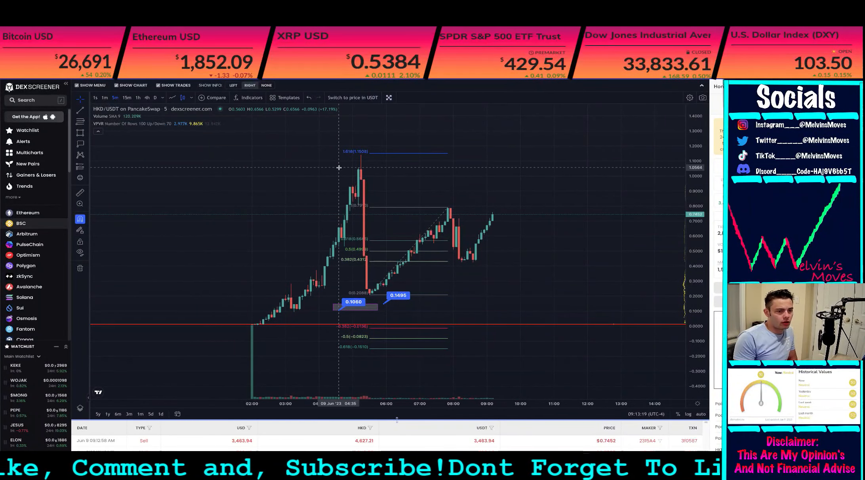
mouse_move(254, 170)
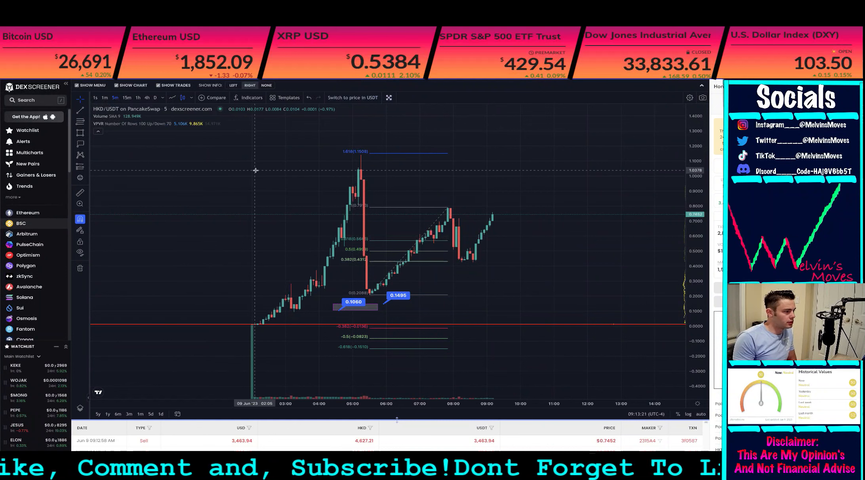
mouse_move(614, 303)
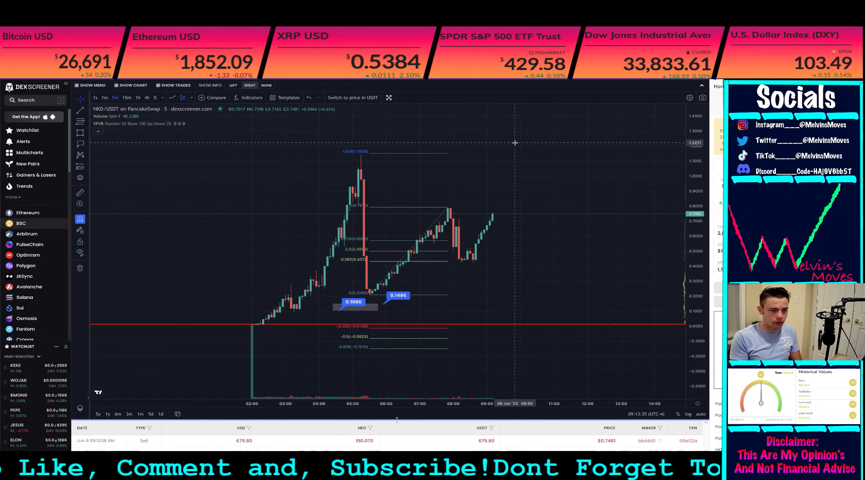
mouse_move(519, 183)
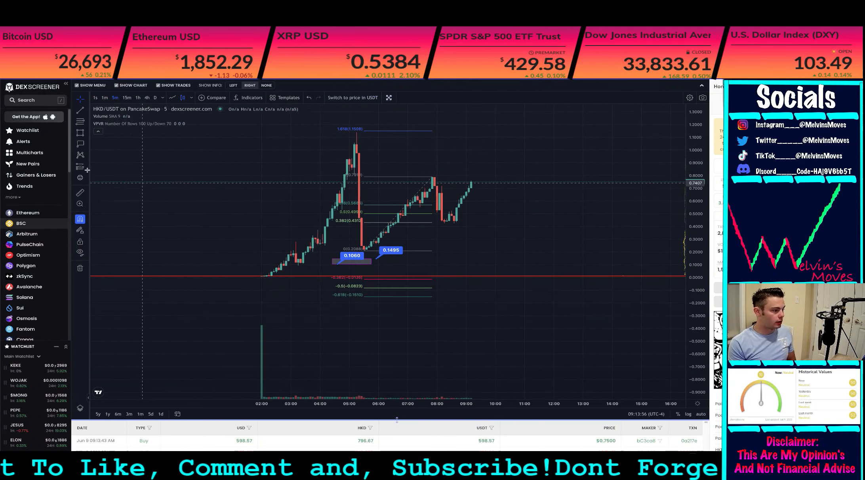
mouse_move(362, 131)
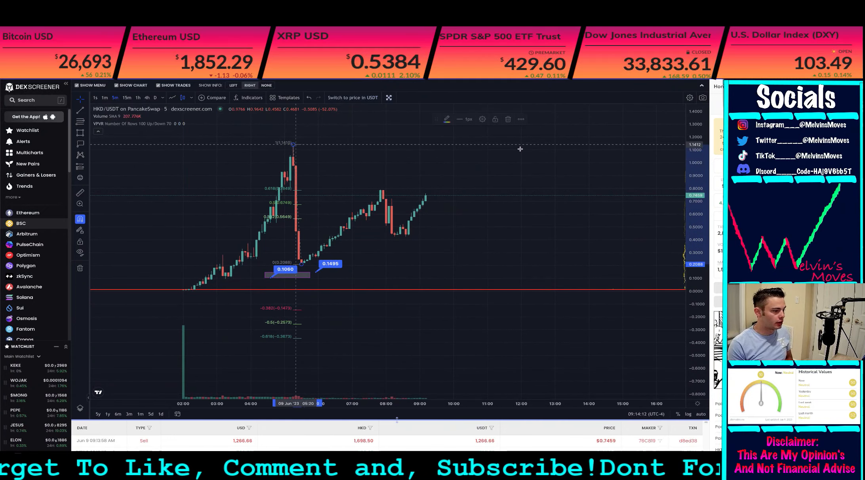
mouse_move(439, 192)
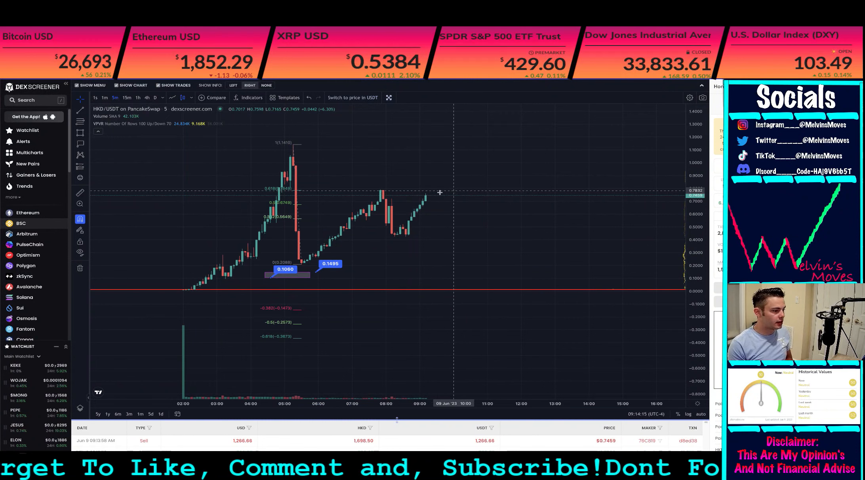
mouse_move(303, 208)
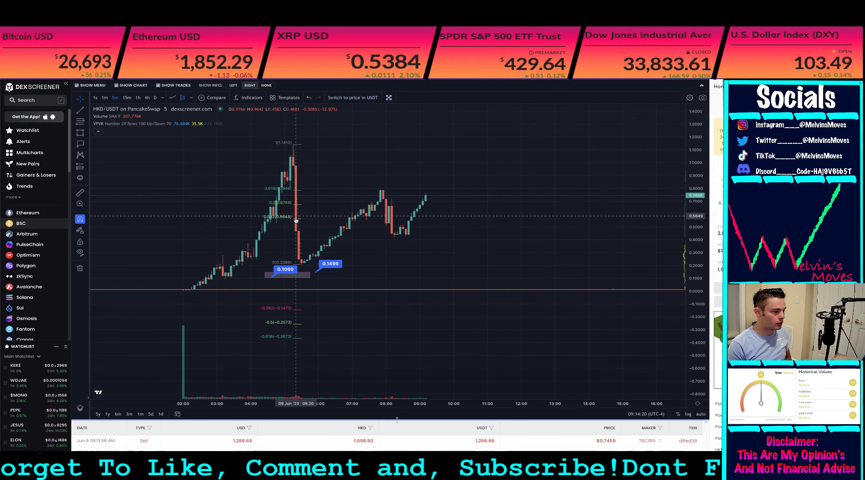
mouse_move(411, 220)
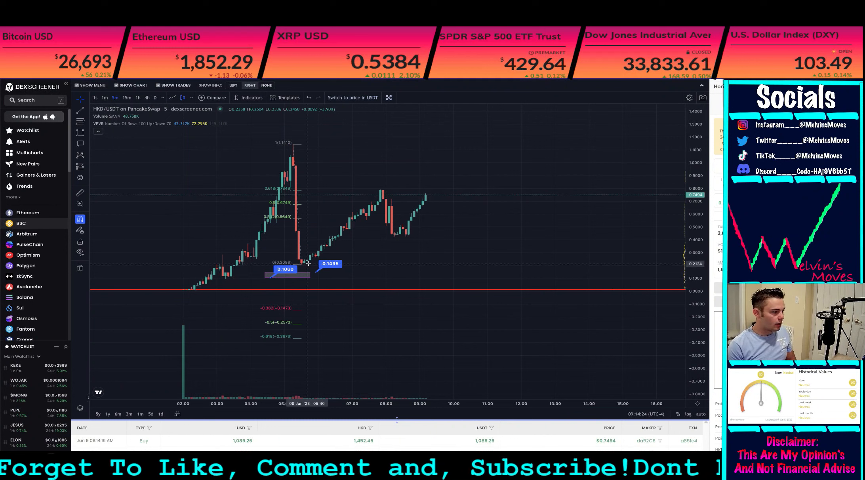
mouse_move(300, 270)
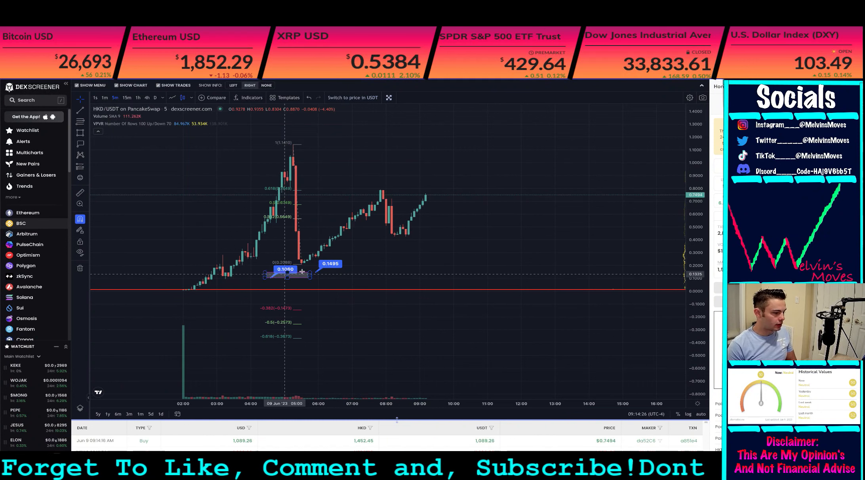
mouse_move(308, 218)
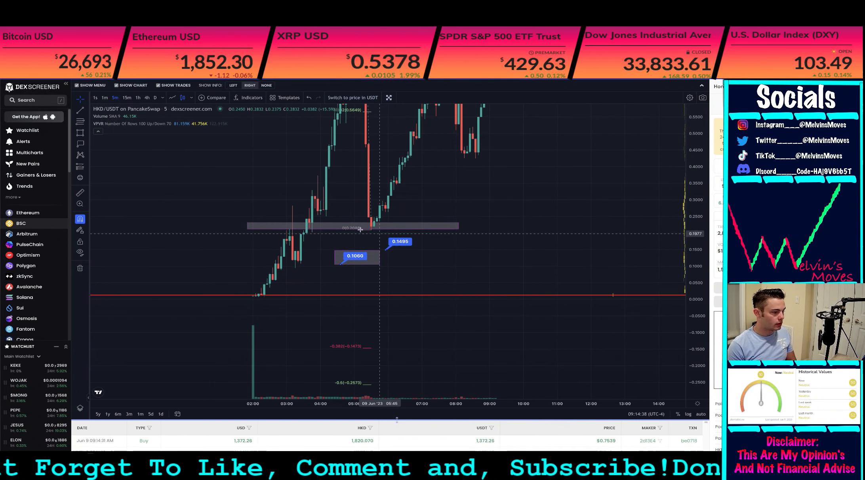
mouse_move(328, 229)
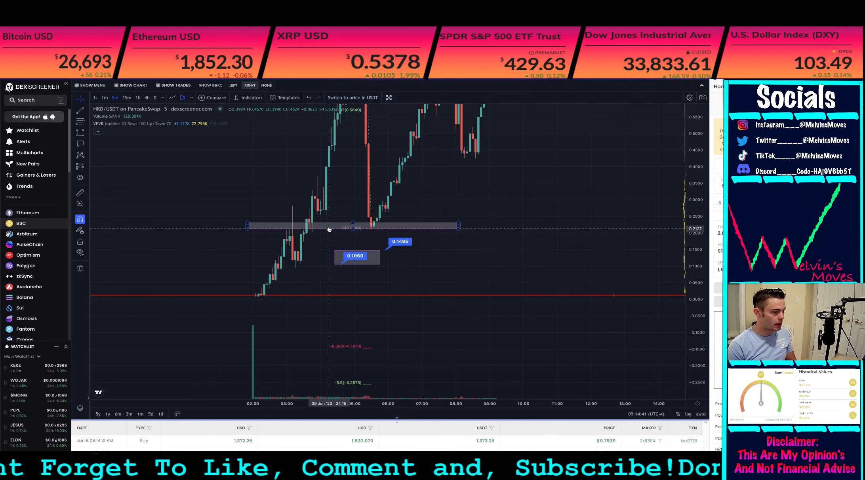
mouse_move(444, 224)
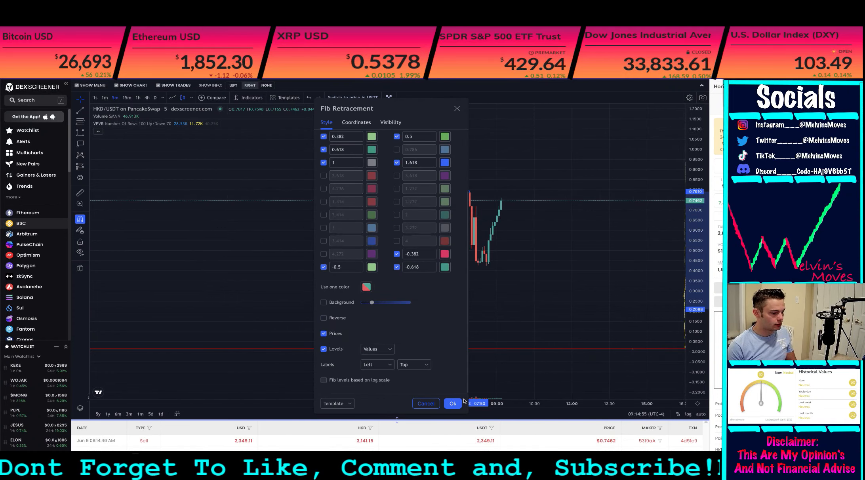
Apply the reversed Fibonacci retracement so levels count up from the 0.2088 low.
left_click(452, 403)
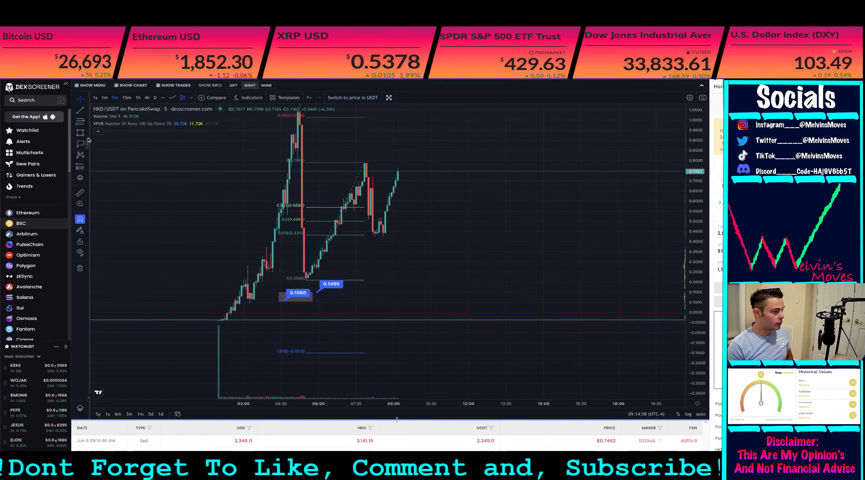
mouse_move(321, 274)
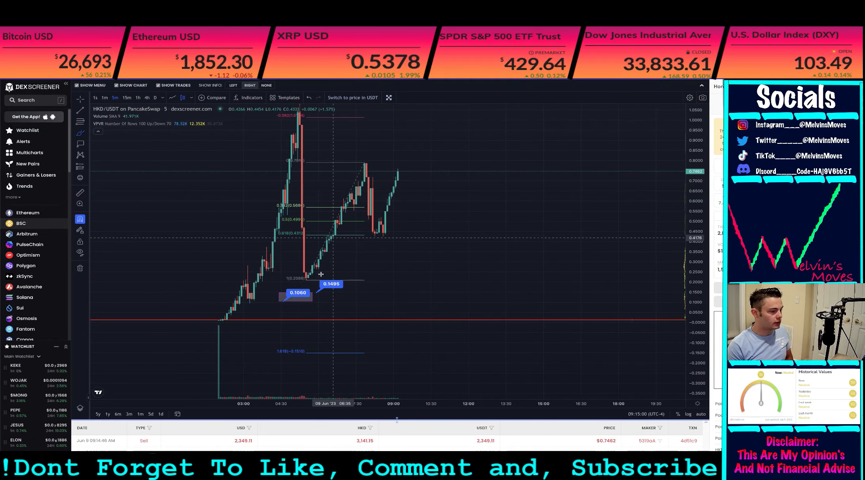
left_click_drag(364, 163, 389, 177)
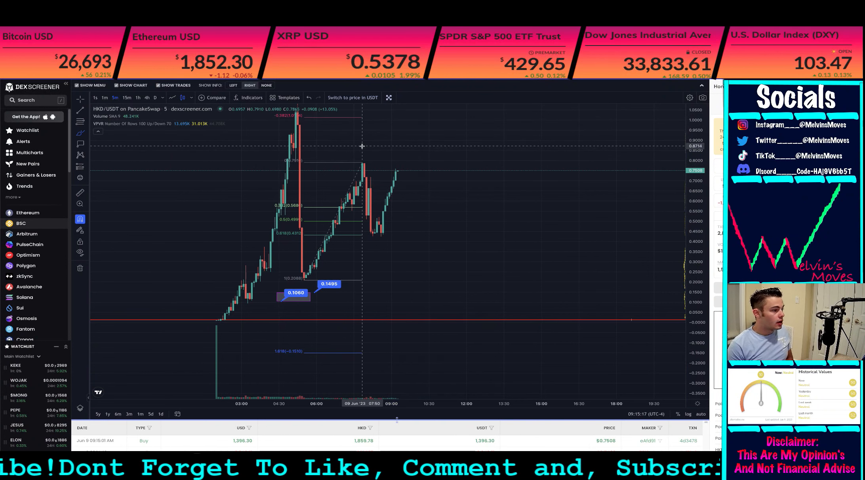
mouse_move(430, 177)
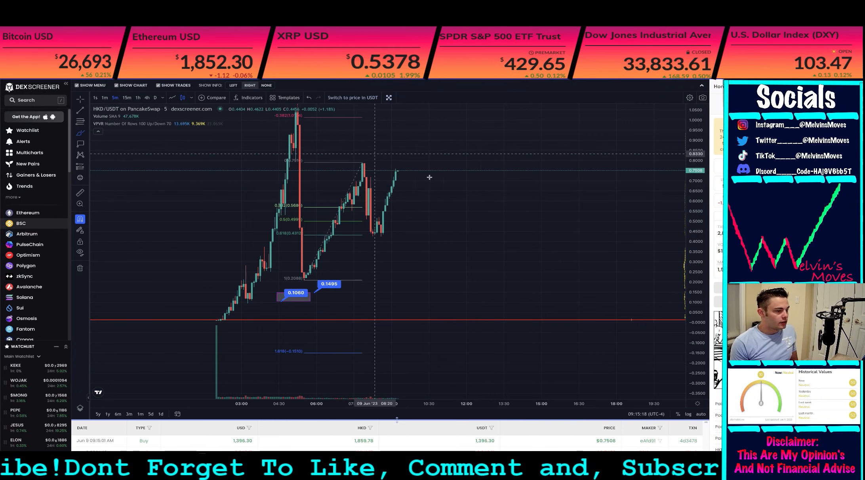
mouse_move(677, 164)
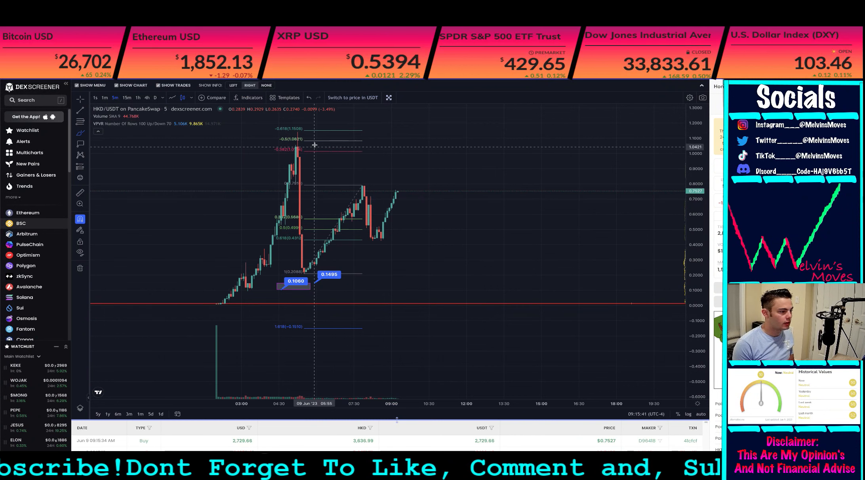
mouse_move(319, 142)
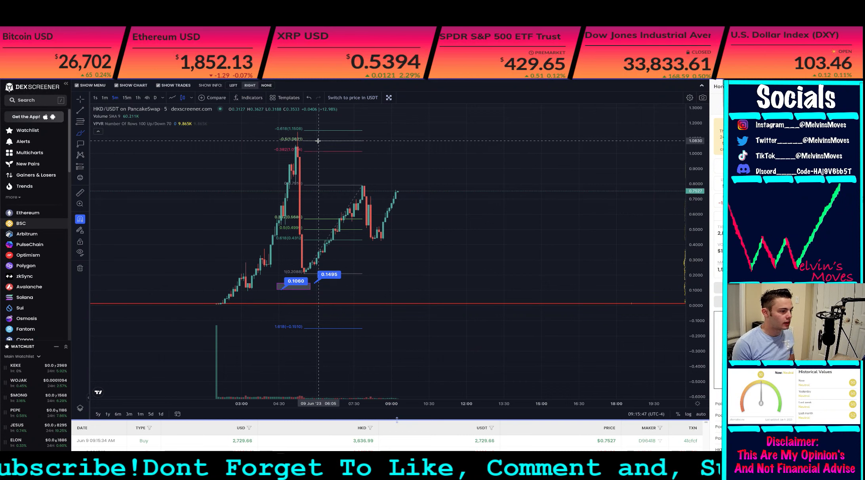
mouse_move(317, 130)
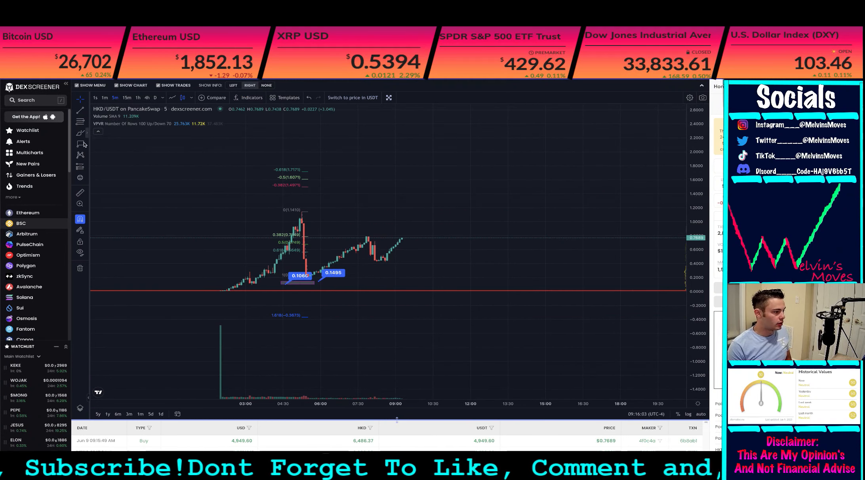
Select the Rectangle tool for drawing the grey target box near the -0.5 (1.6071) level.
left_click(80, 144)
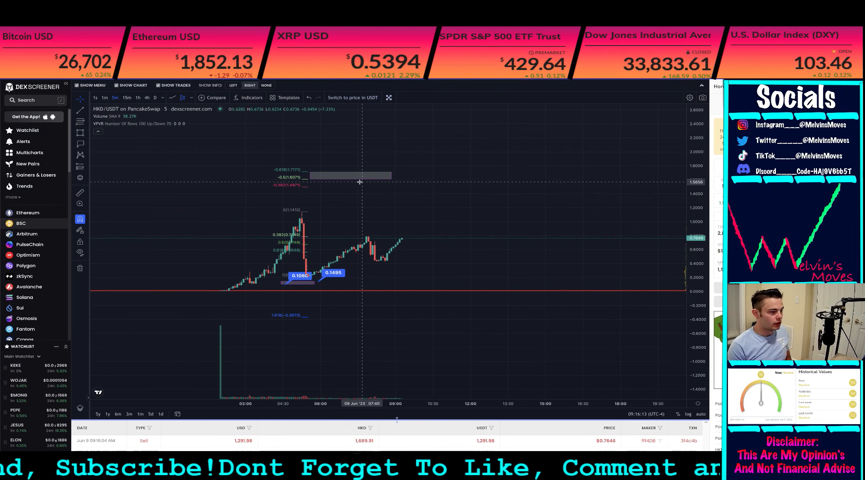
mouse_move(363, 170)
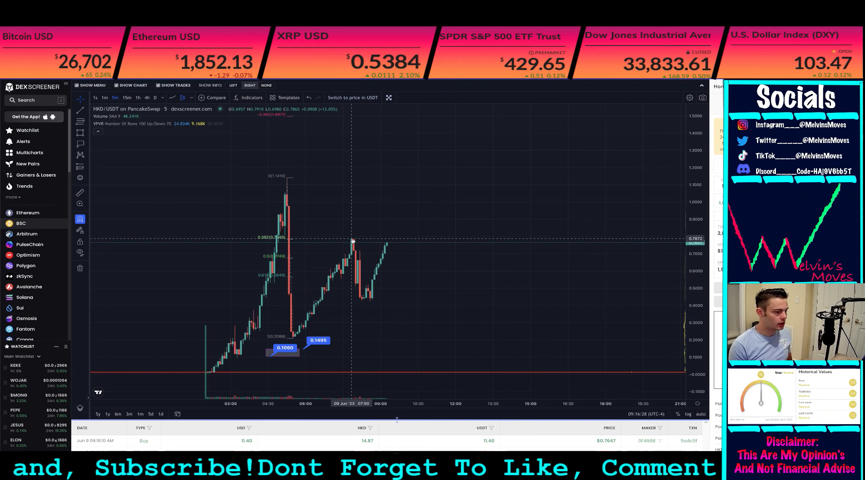
mouse_move(355, 240)
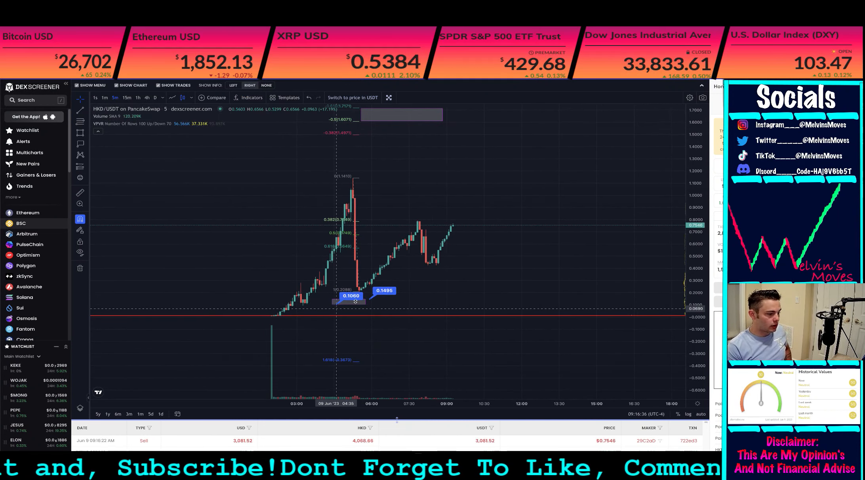
mouse_move(388, 300)
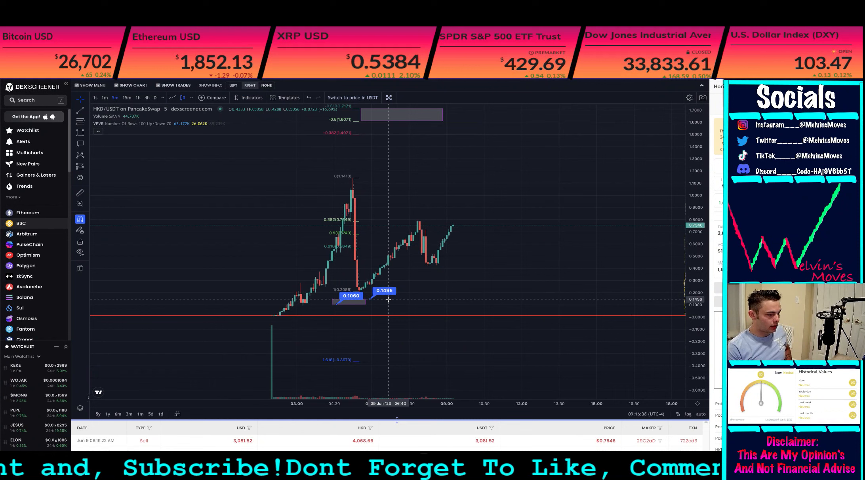
mouse_move(368, 290)
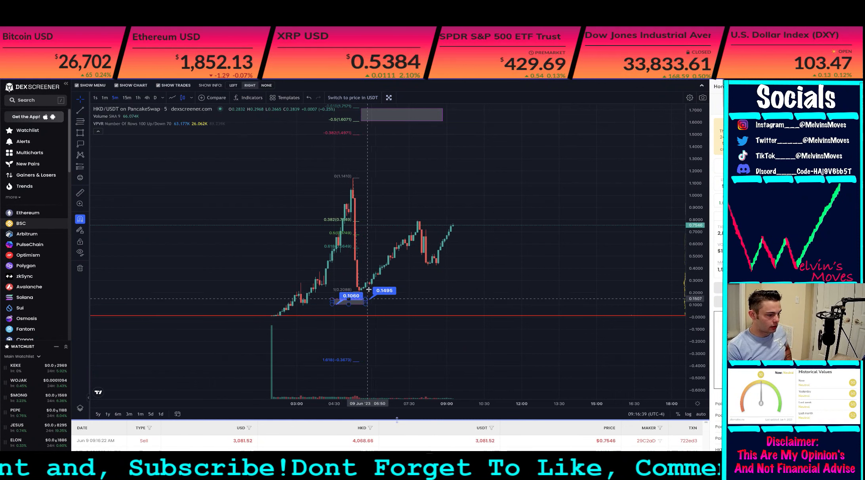
mouse_move(394, 296)
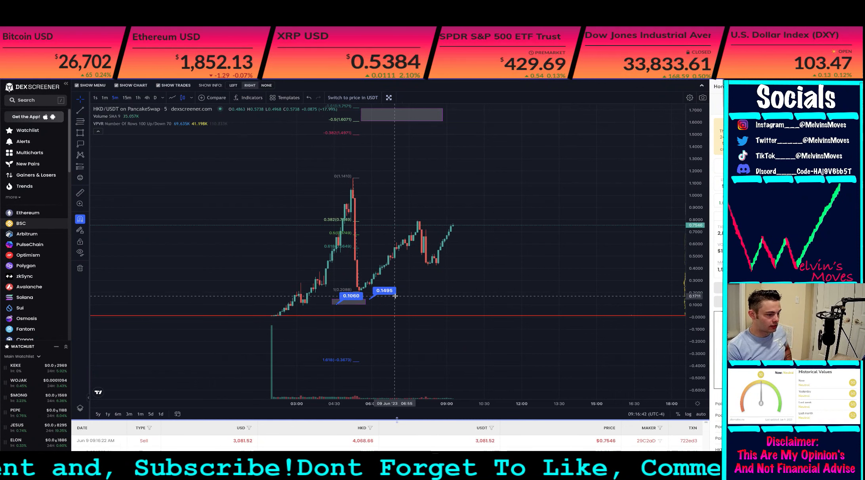